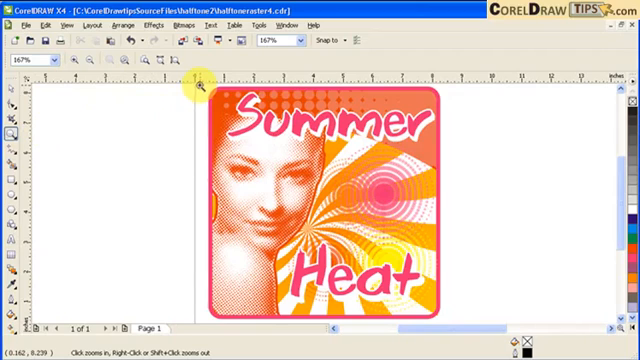
Step: Zoom in on the poster's Summer headline, halftone face and pink concentric circles
left_click(198, 85)
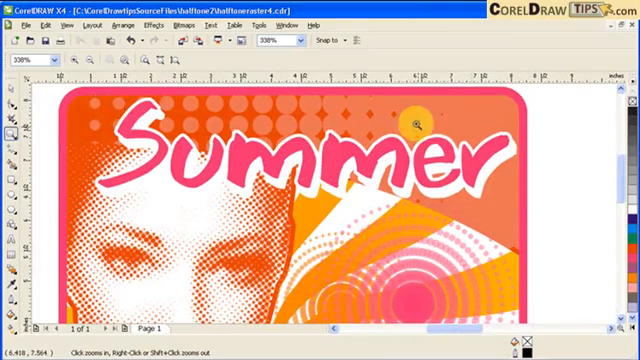
left_click(415, 123)
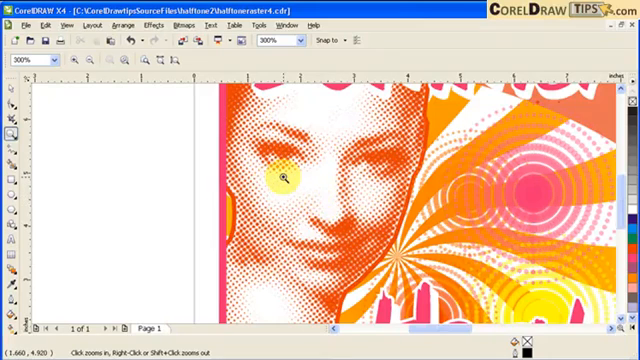
right_click(286, 176)
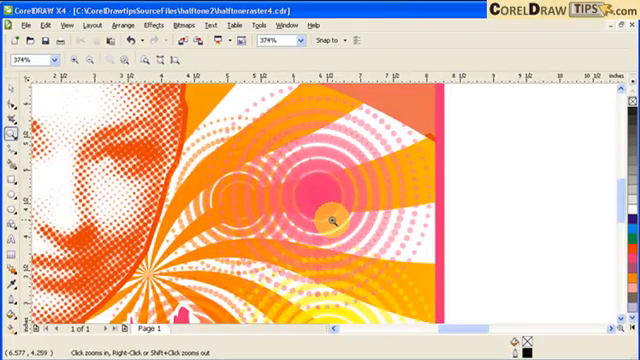
left_click_drag(330, 215, 430, 240)
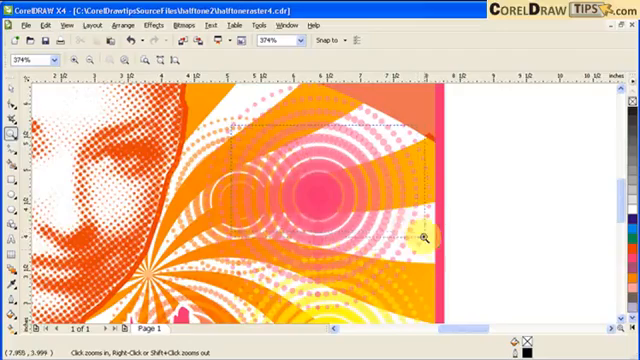
left_click(424, 237)
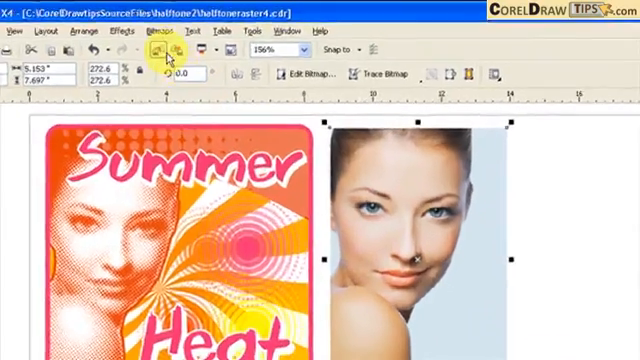
Step: Open Bitmaps > Convert to Bitmap for the woman's colour photo
left_click(182, 33)
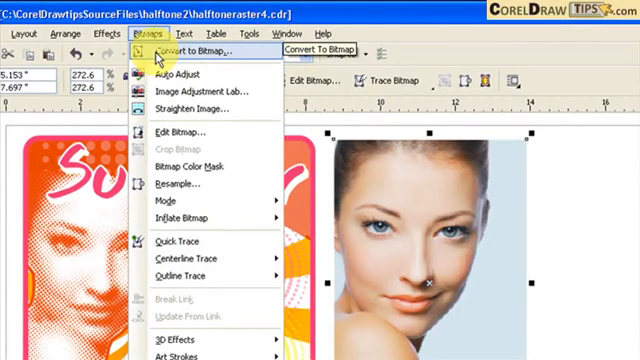
left_click(186, 48)
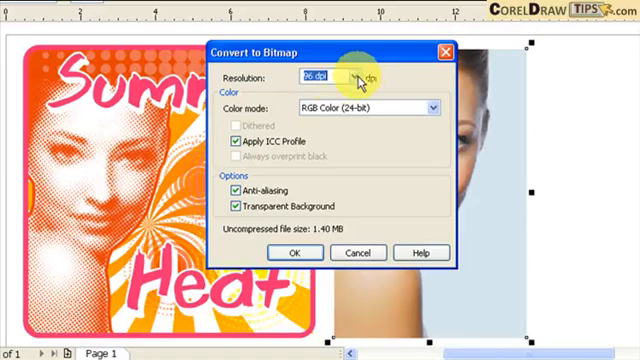
mouse_move(400, 110)
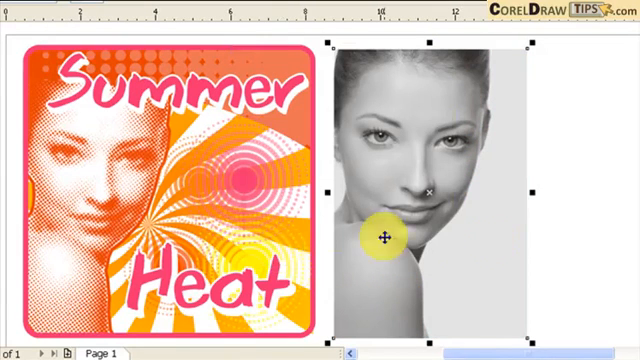
mouse_move(508, 308)
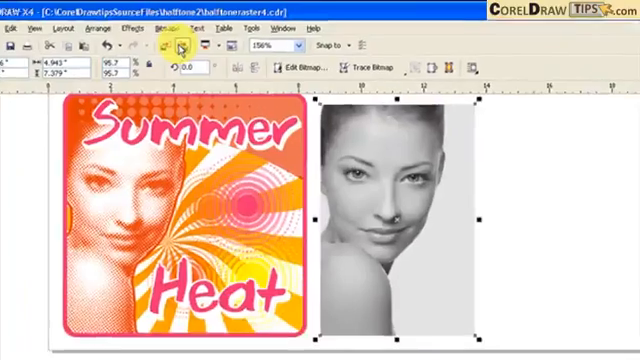
Step: Raise the grayscale portrait's contrast to 38 and preview the result
left_click(175, 31)
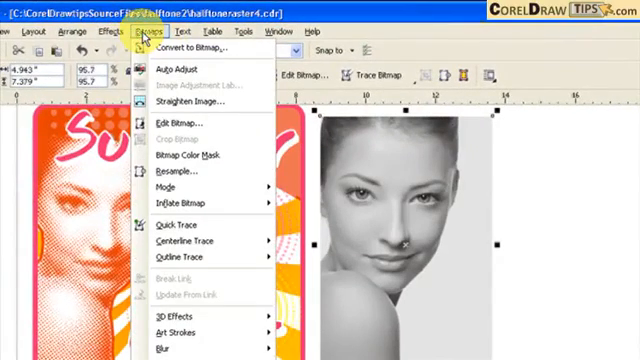
left_click(122, 33)
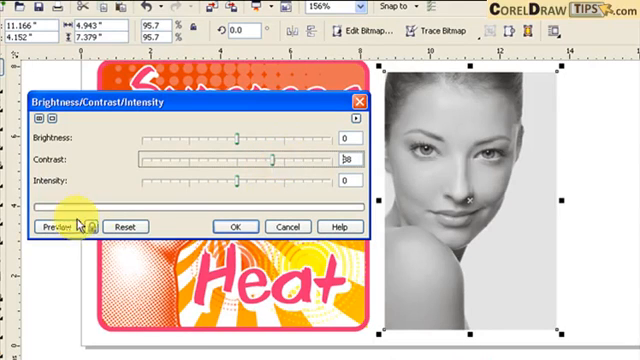
left_click(47, 226)
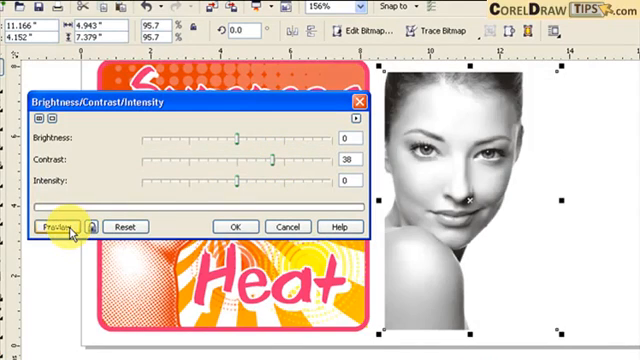
left_click(55, 226)
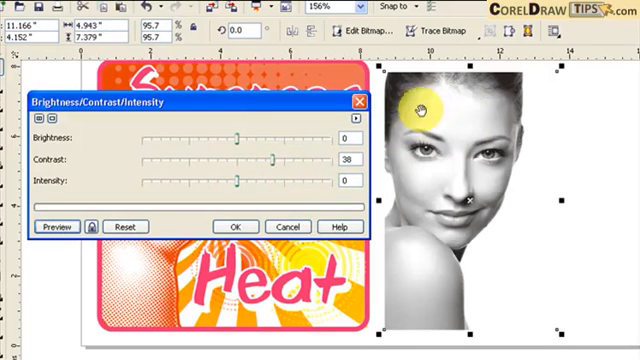
mouse_move(420, 183)
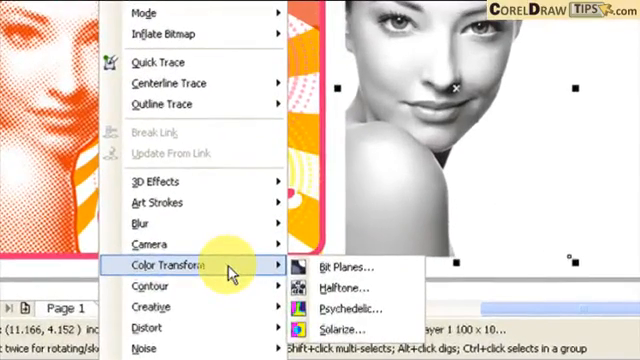
mouse_move(345, 288)
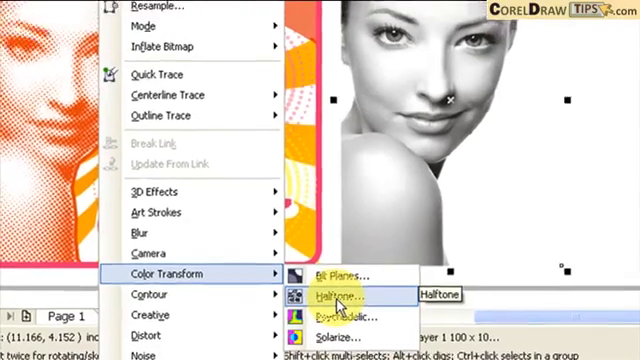
Step: Apply a Halftone effect with Black 45 and max dot radius 5 to the portrait
left_click(330, 295)
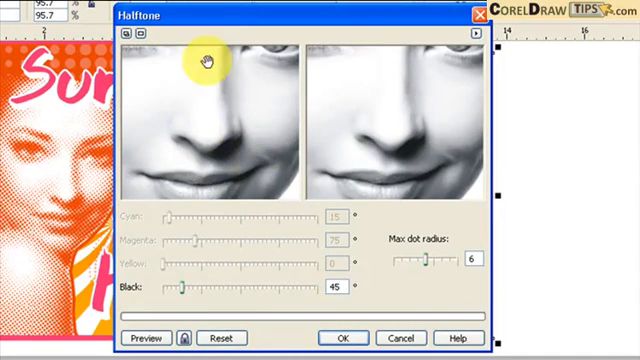
mouse_move(315, 152)
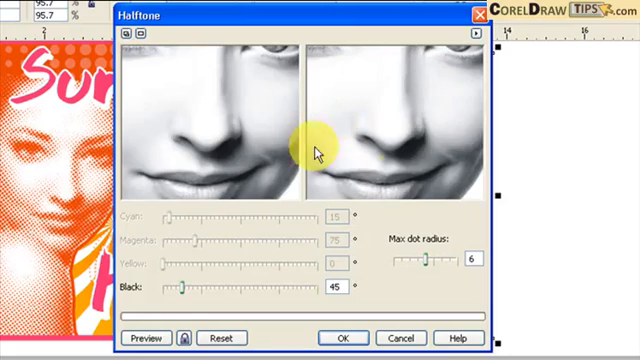
mouse_move(395, 185)
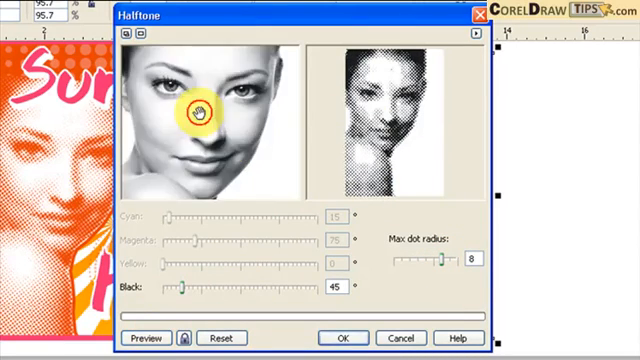
left_click(146, 337)
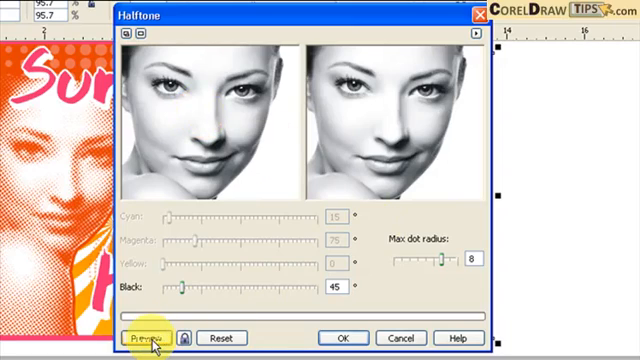
left_click(152, 337)
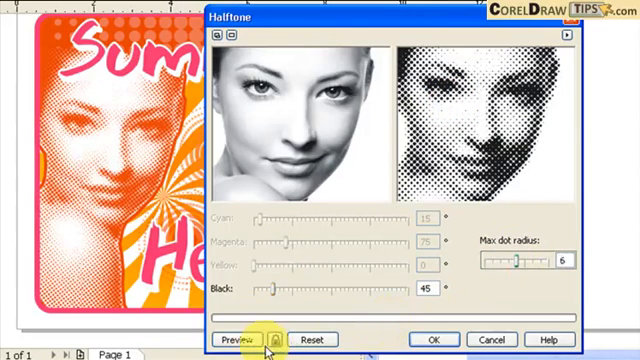
left_click(229, 339)
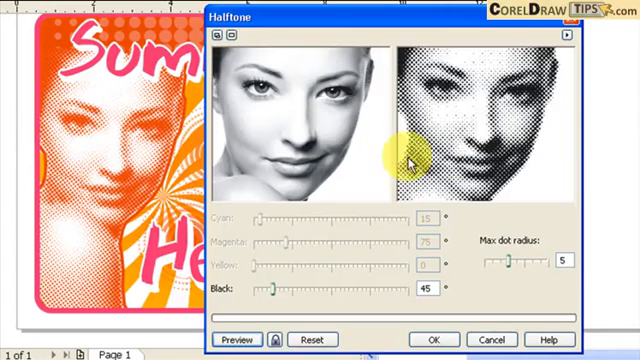
mouse_move(445, 110)
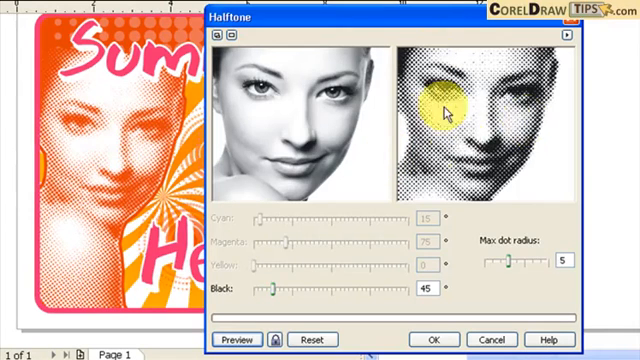
left_click(237, 339)
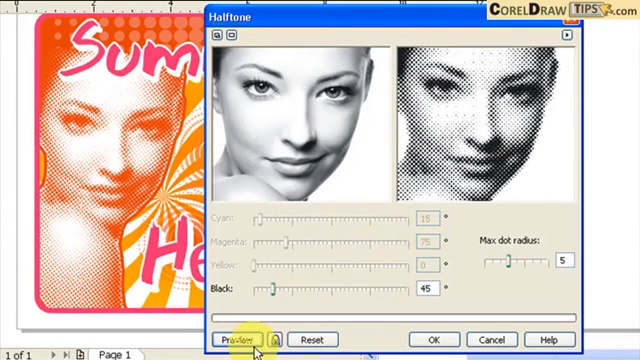
left_click(432, 339)
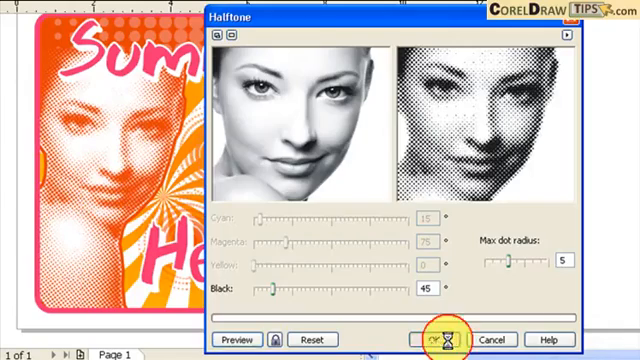
left_click(438, 339)
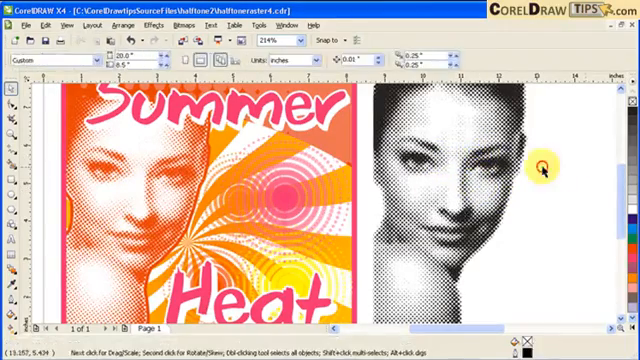
left_click(165, 27)
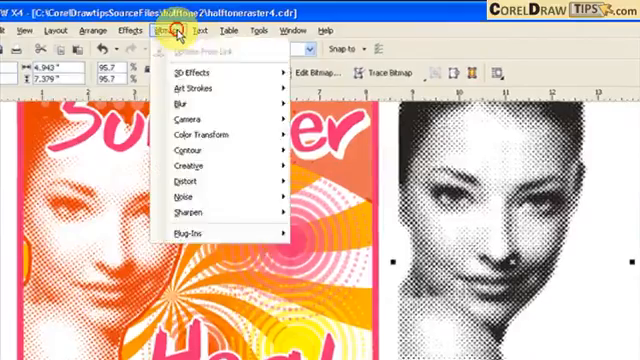
Step: Convert the halftone portrait to a 96 dpi RGB Color (24-bit) bitmap
left_click(178, 27)
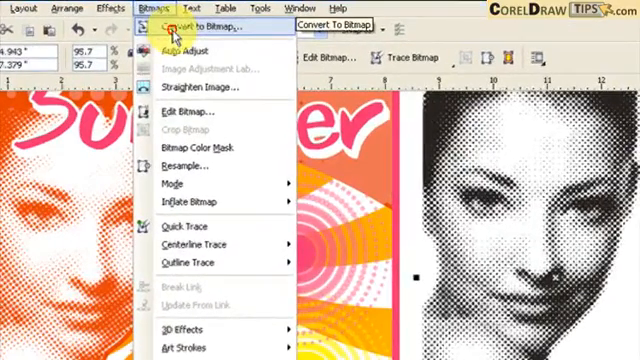
left_click(203, 26)
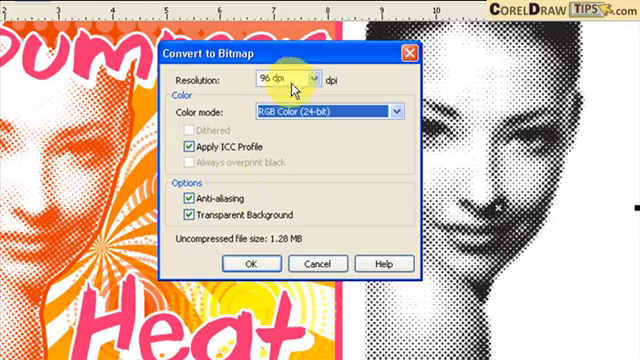
left_click(252, 264)
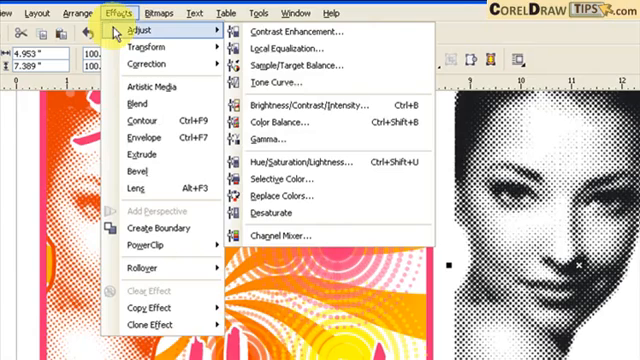
mouse_move(315, 205)
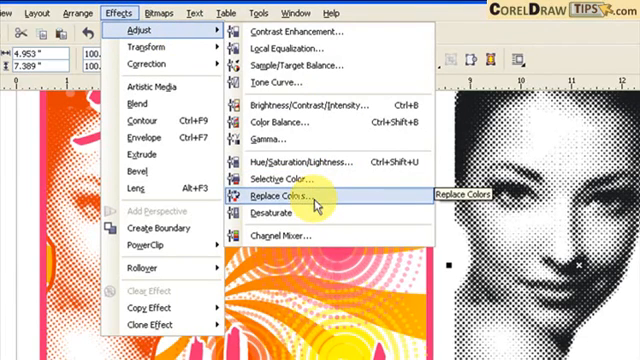
Step: Replace the portrait's black dots with orange using Replace Colors, previewing first
left_click(331, 203)
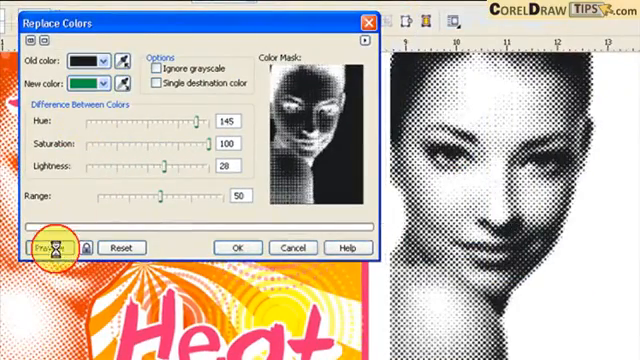
left_click(47, 247)
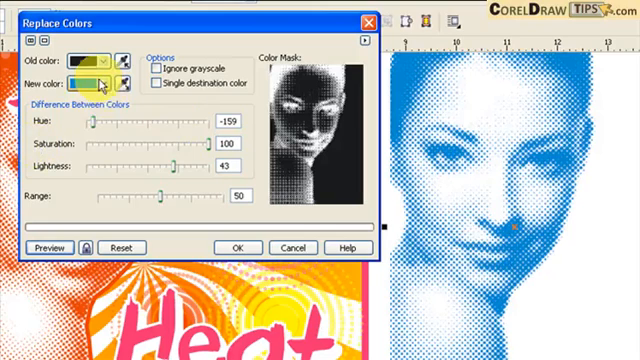
left_click(97, 81)
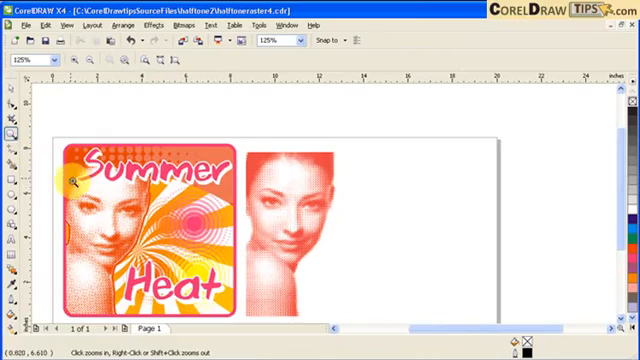
Step: Zoom in on the orange portrait and trace its head and shoulder with the Bezier tool
left_click(75, 180)
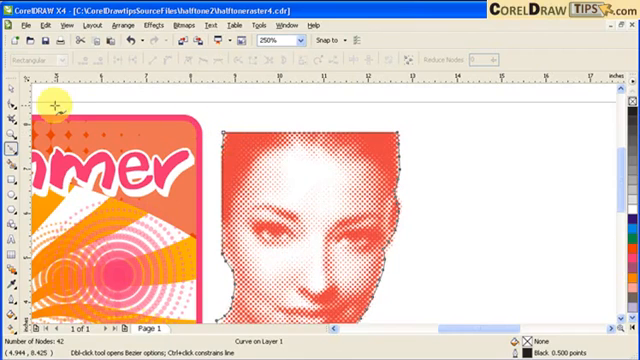
left_click(13, 88)
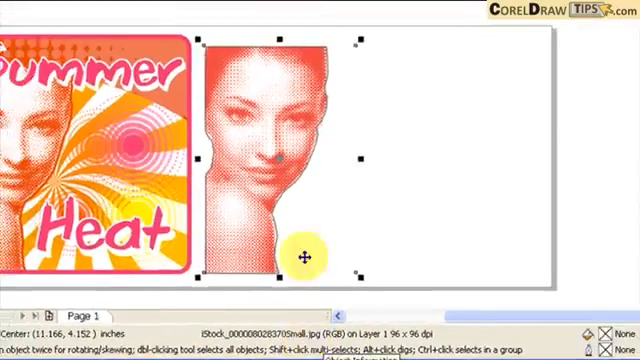
Step: PowerClip the portrait inside the traced curve and drag it over the poster
left_click(95, 33)
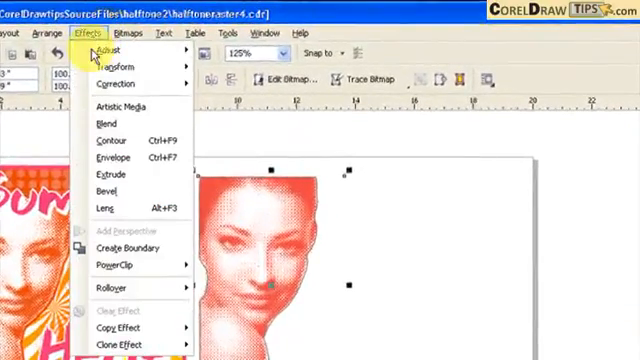
mouse_move(117, 266)
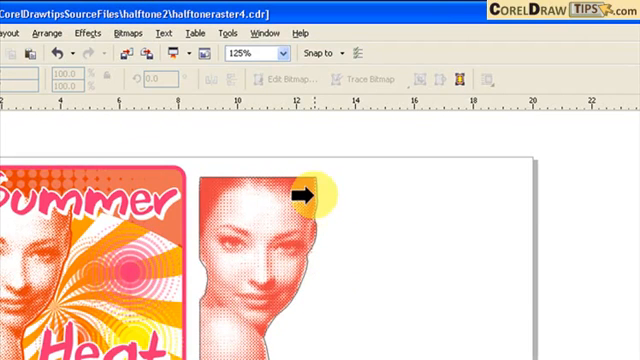
left_click(290, 195)
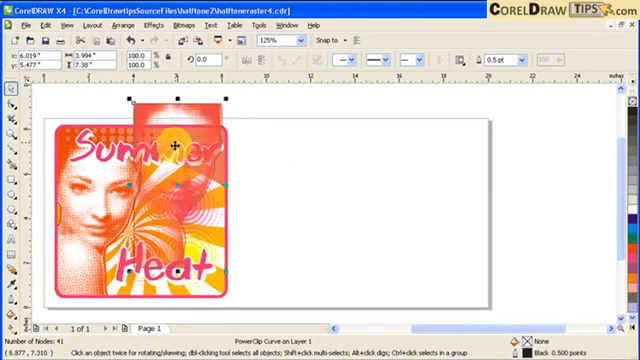
left_click_drag(175, 145, 290, 185)
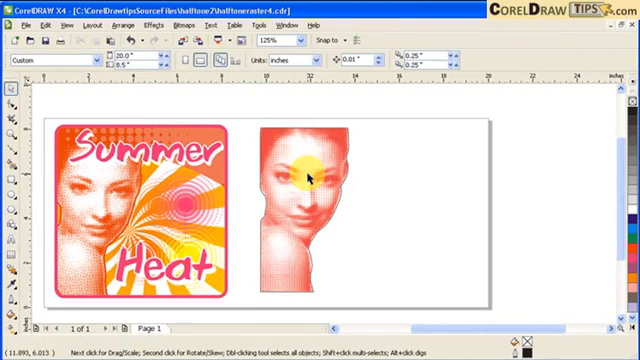
Step: Select the trimmed portrait and sample its C2 M98 Y74 K0 orange for the outline
left_click(305, 175)
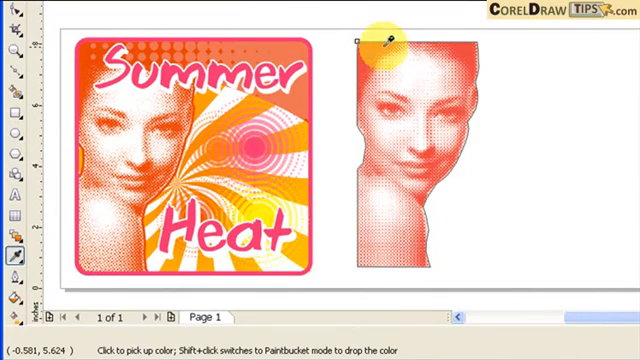
key("shift")
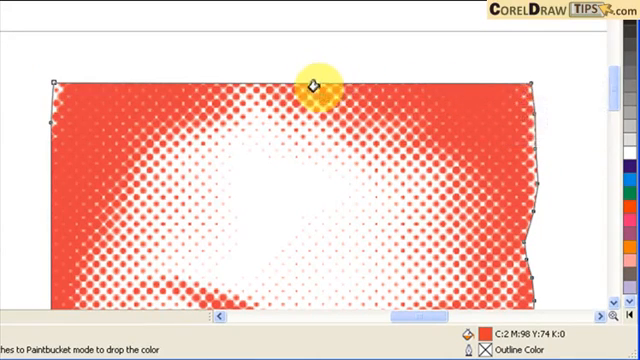
mouse_move(45, 90)
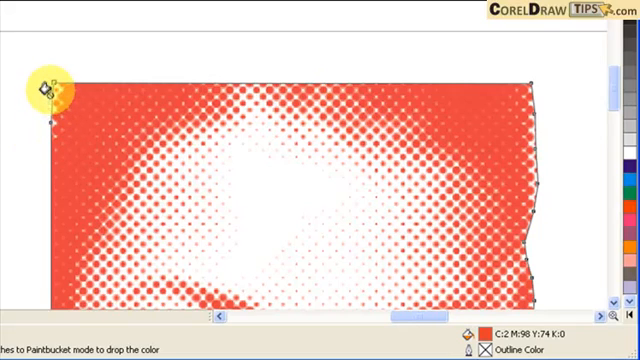